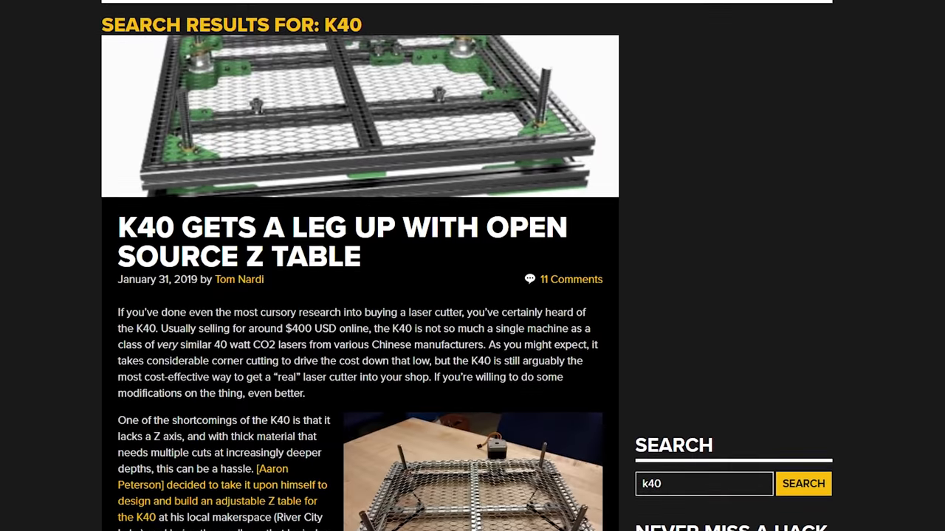
Step: Highlight the fan's specifications: 65 dBA noise level, input current rating and maximum speed
scroll(down, 3)
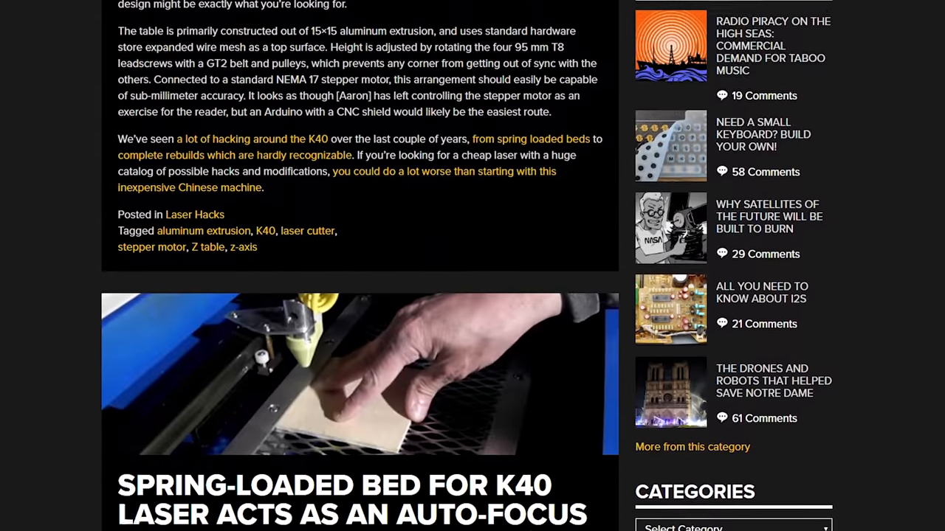
scroll(down, 3)
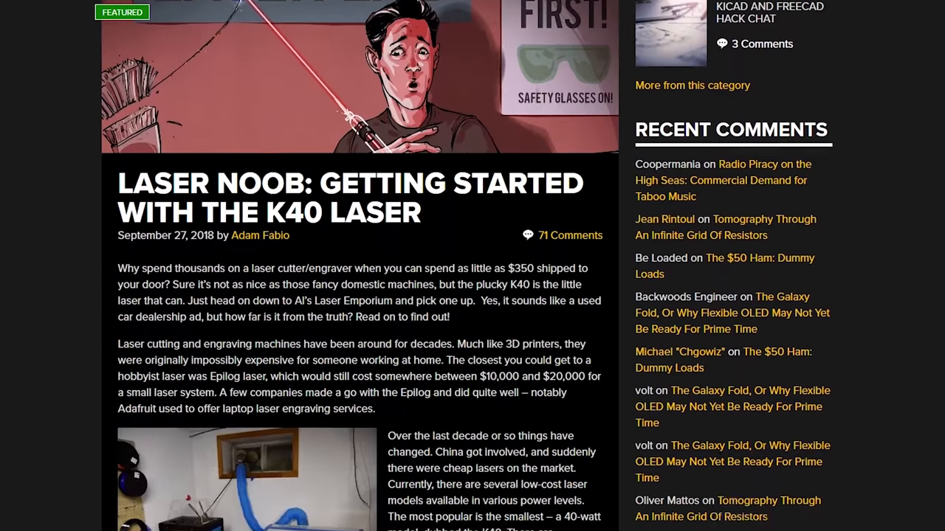
scroll(down, 3)
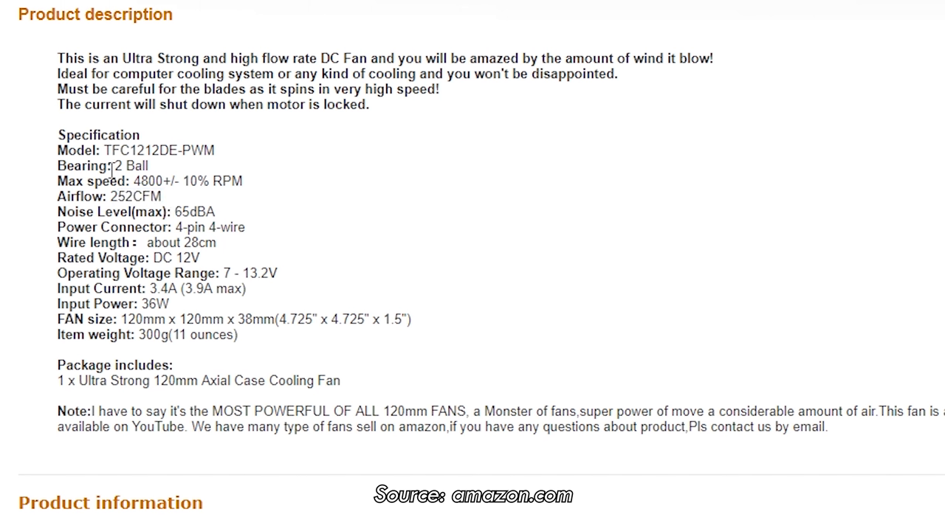
mouse_move(125, 204)
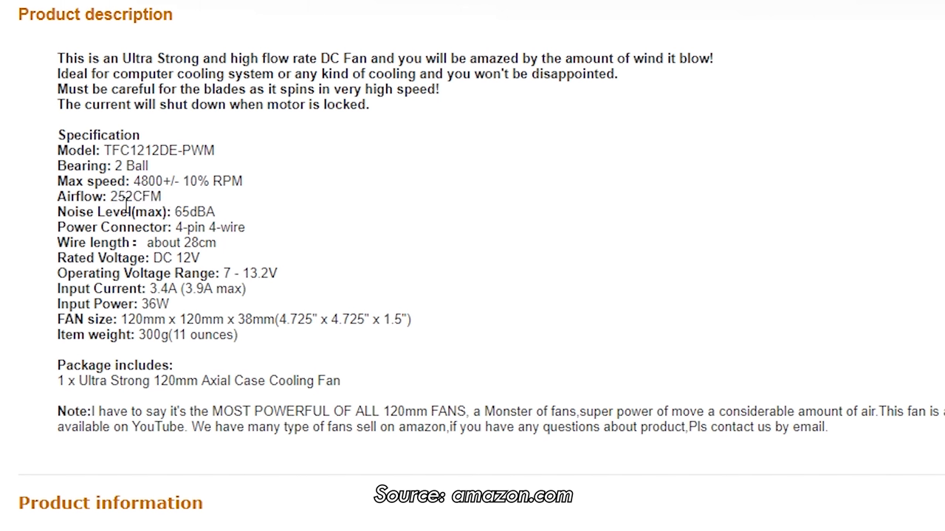
double_click(180, 212)
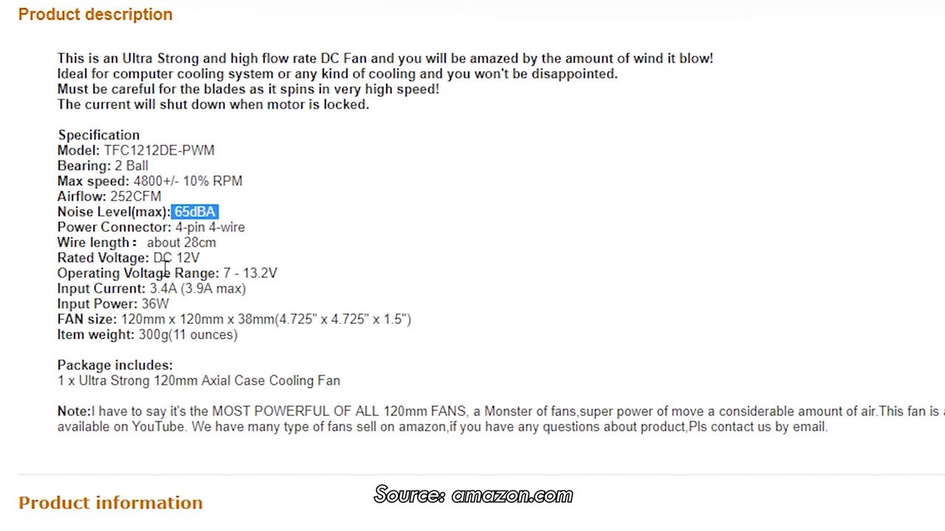
double_click(177, 257)
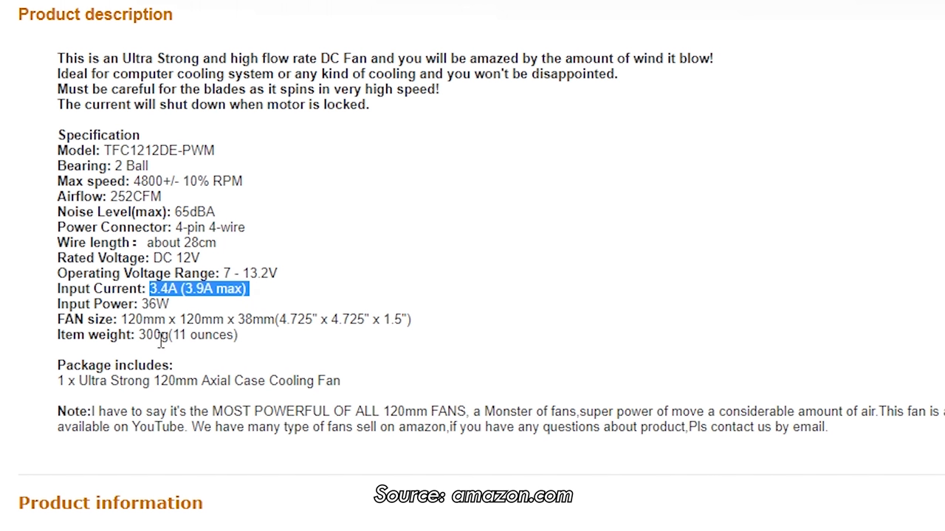
click(169, 347)
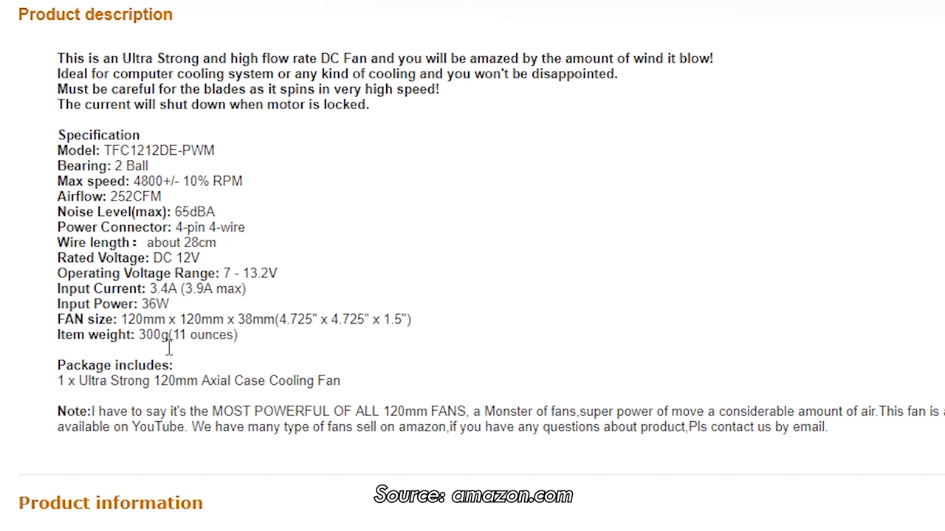
double_click(143, 180)
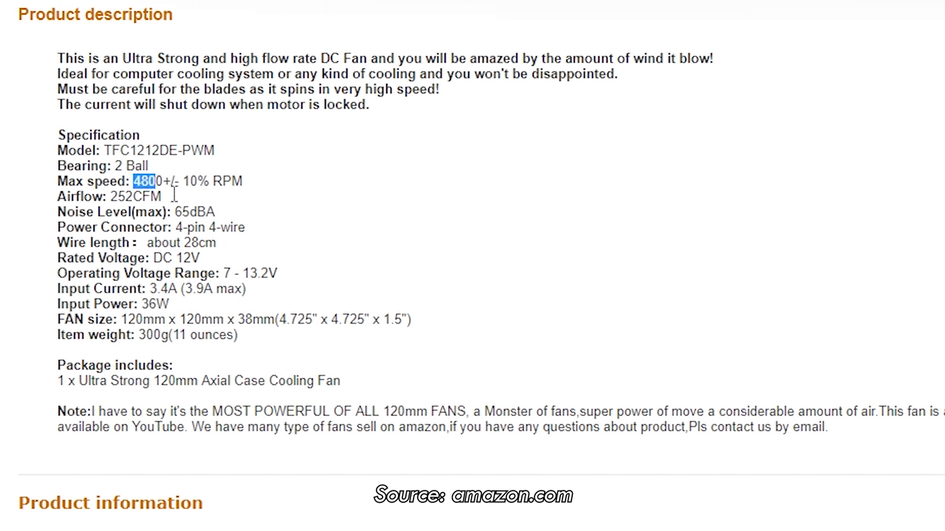
drag(133, 180, 247, 180)
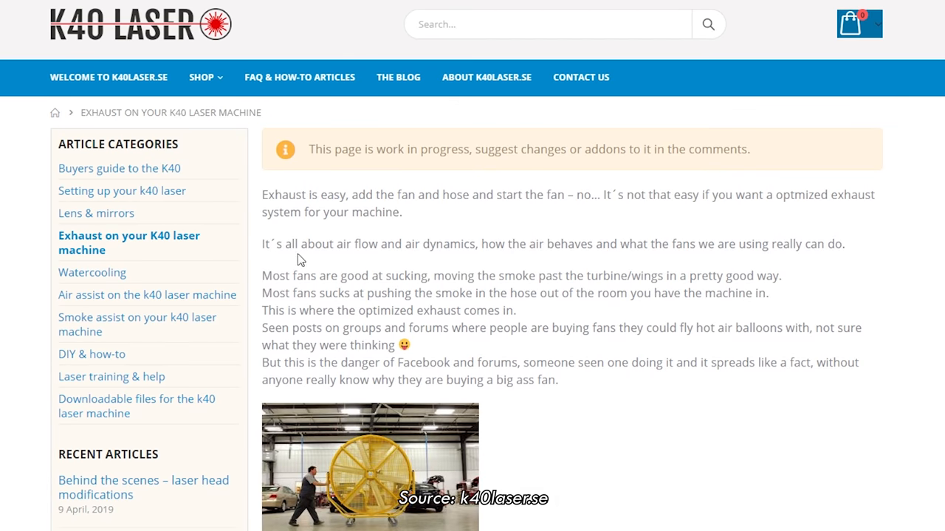
Step: Highlight the sentence about fans sucking and pushing the smoke out
drag(261, 276, 593, 293)
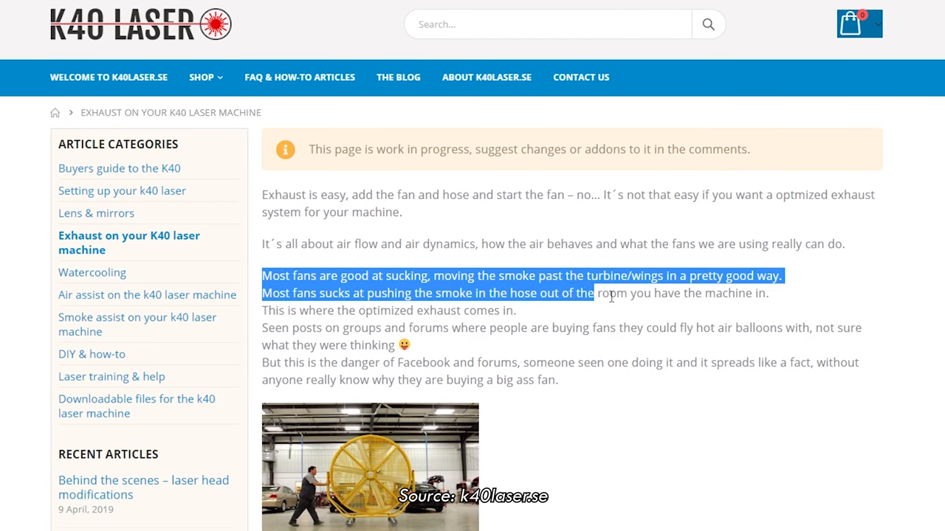
drag(590, 292, 767, 292)
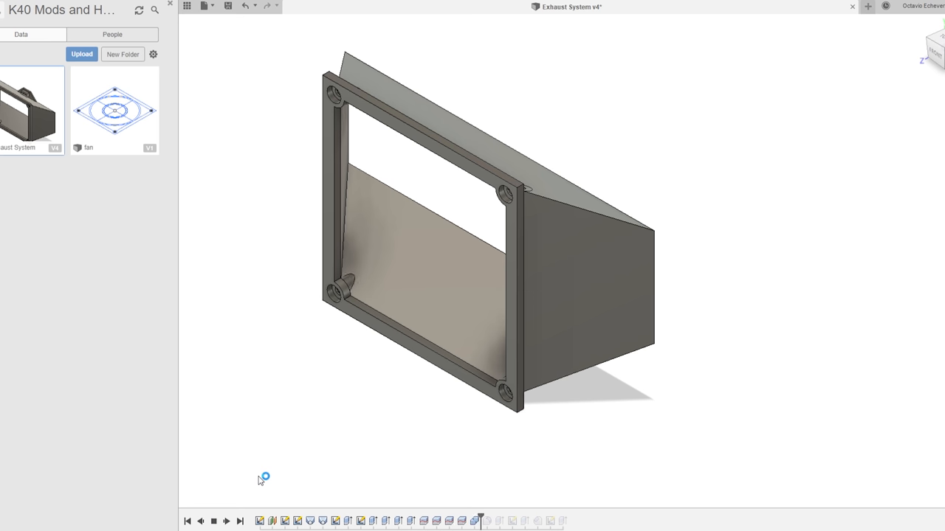
scroll(up, 3)
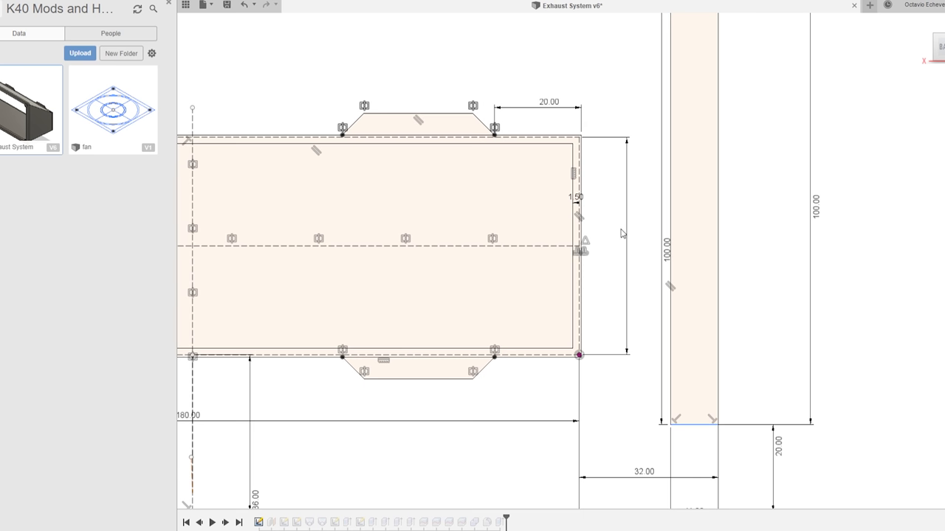
mouse_move(623, 224)
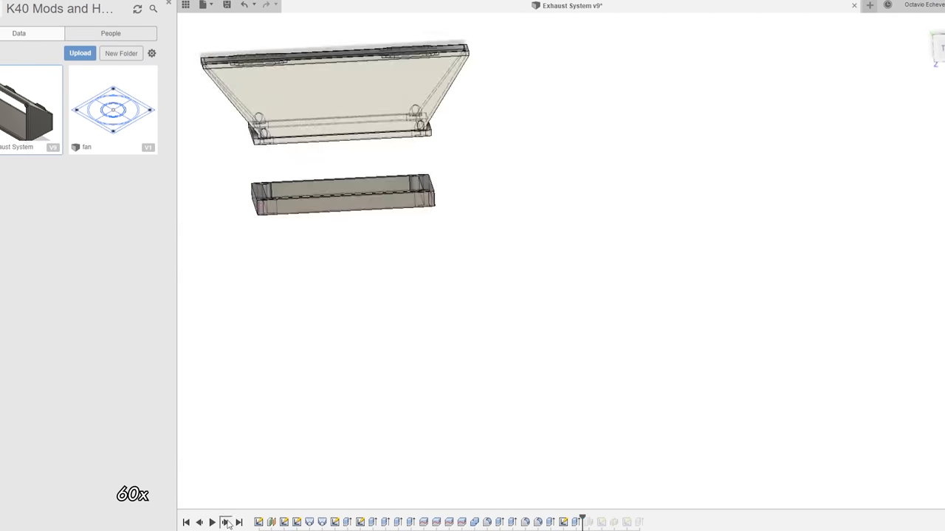
Step: Step the design timeline forward from the profile sketch to the finished swept elbow
click(212, 522)
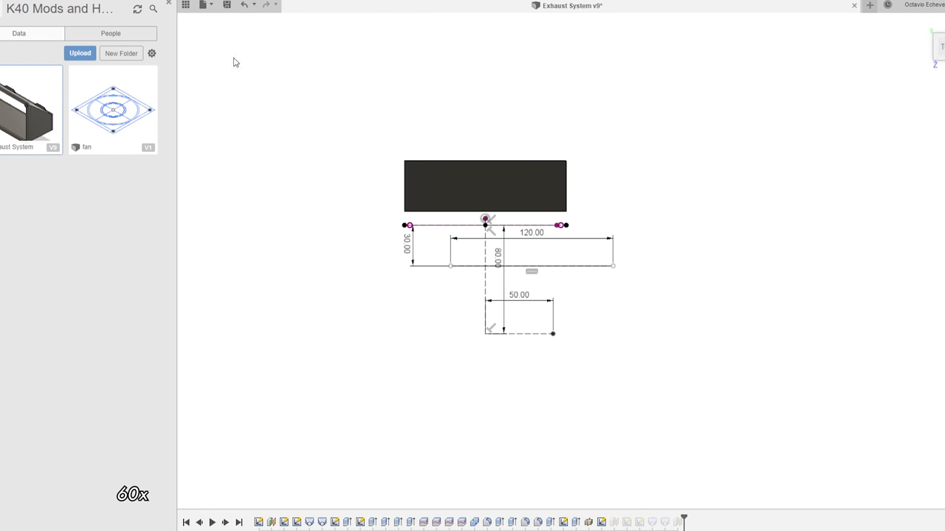
click(691, 523)
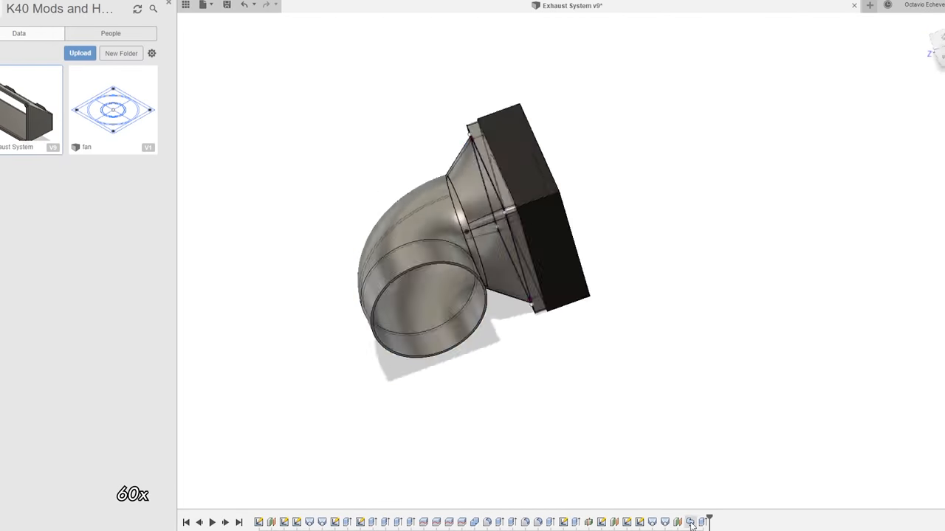